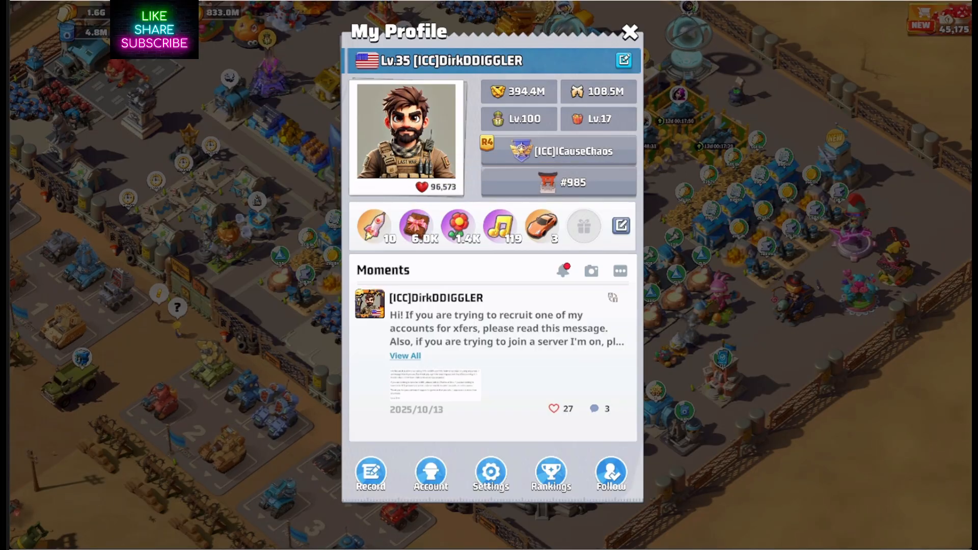
# Dismiss the My Profile panel so the base map is visible again.
pyautogui.click(630, 31)
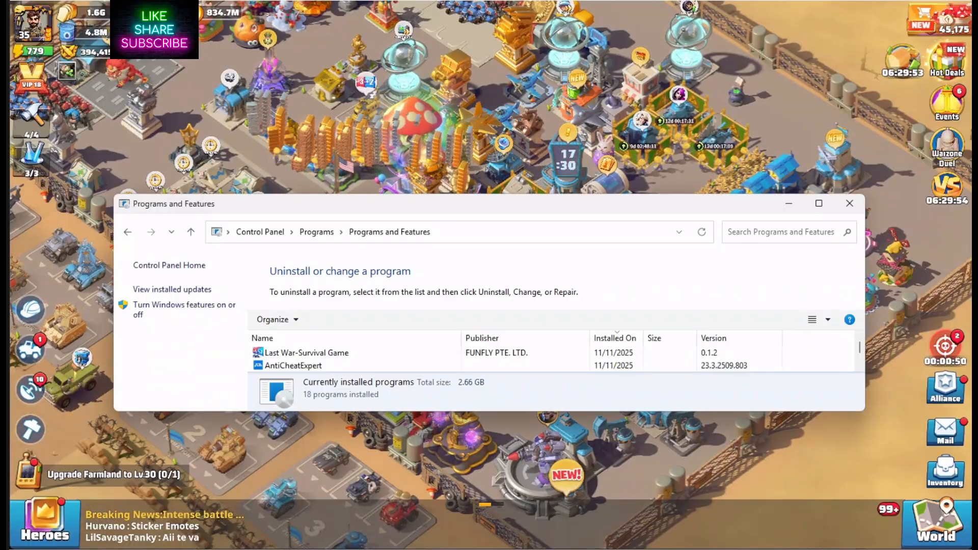
pyautogui.moveTo(337, 374)
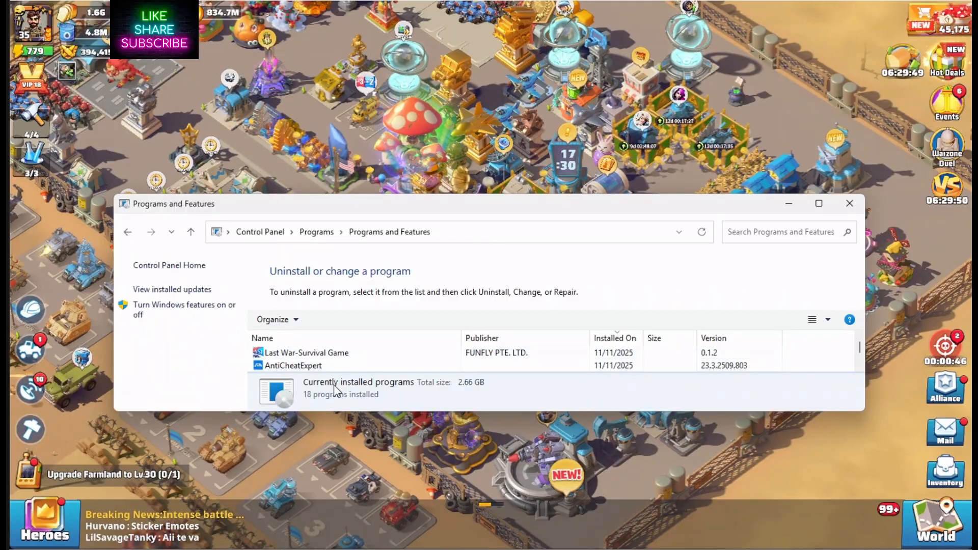
pyautogui.moveTo(577, 409)
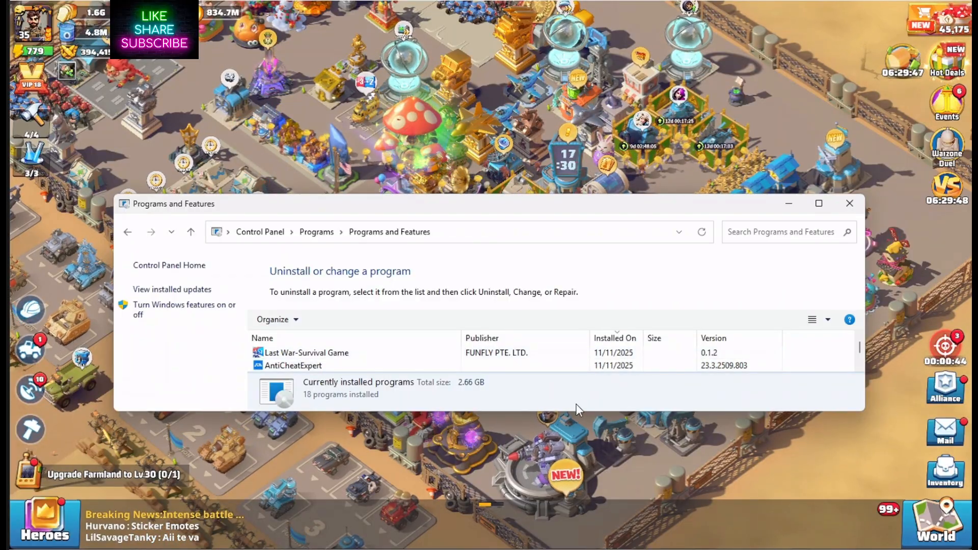
pyautogui.click(293, 366)
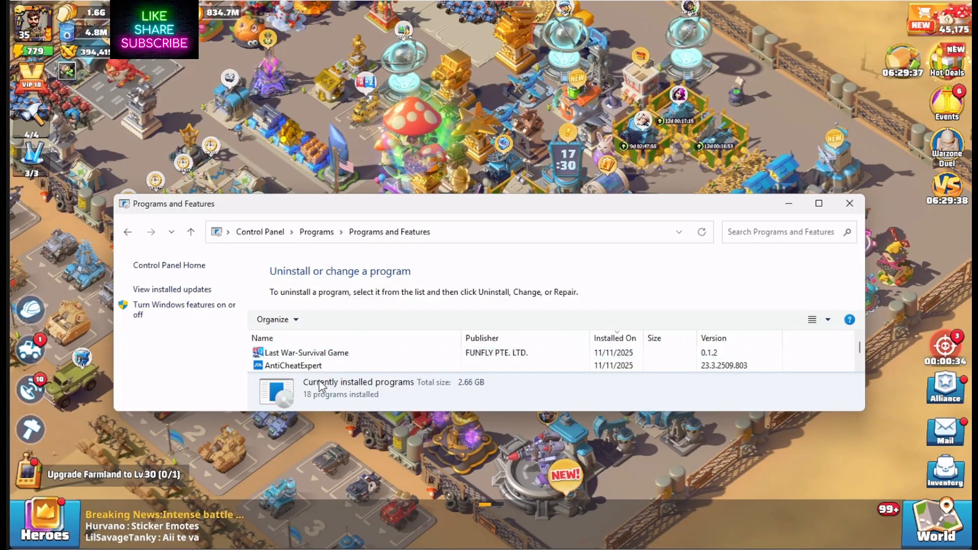
pyautogui.click(293, 364)
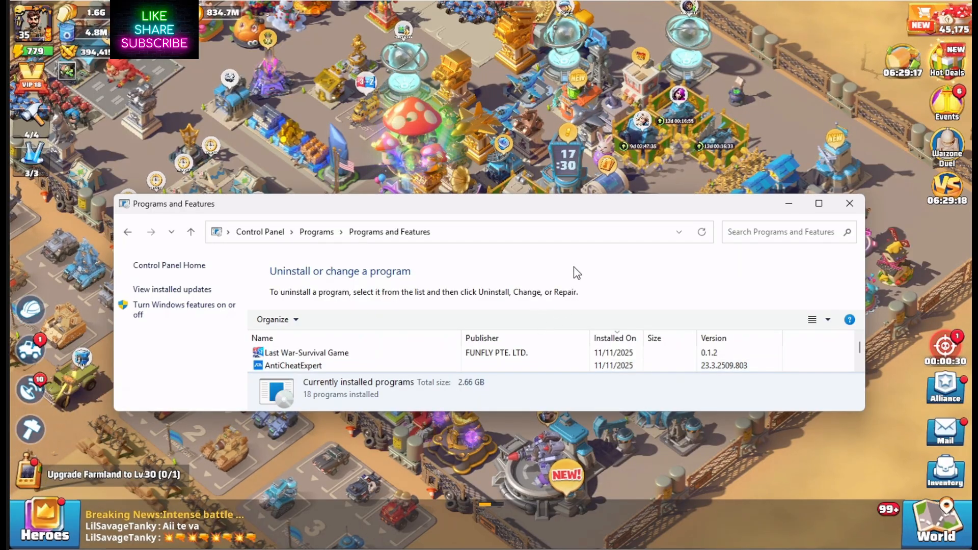
pyautogui.moveTo(560, 255)
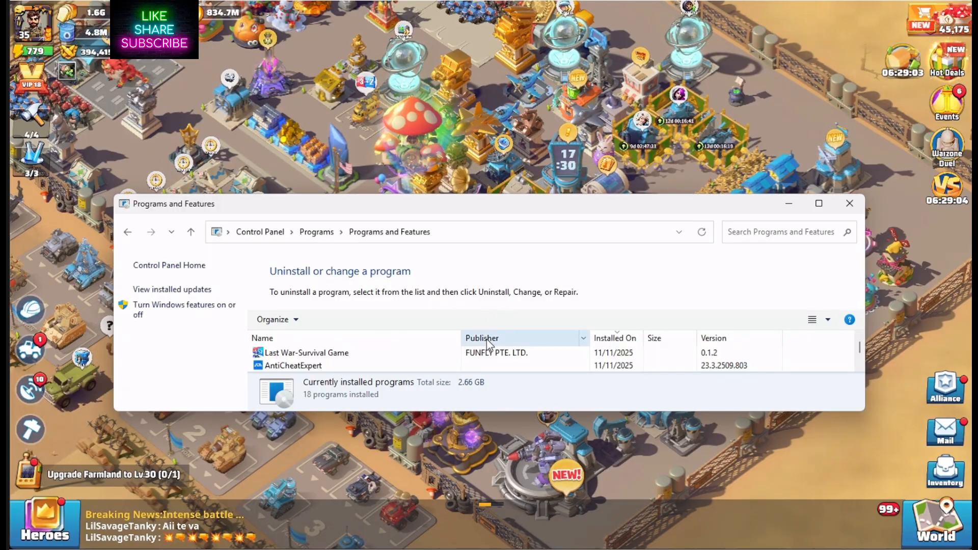
pyautogui.click(292, 365)
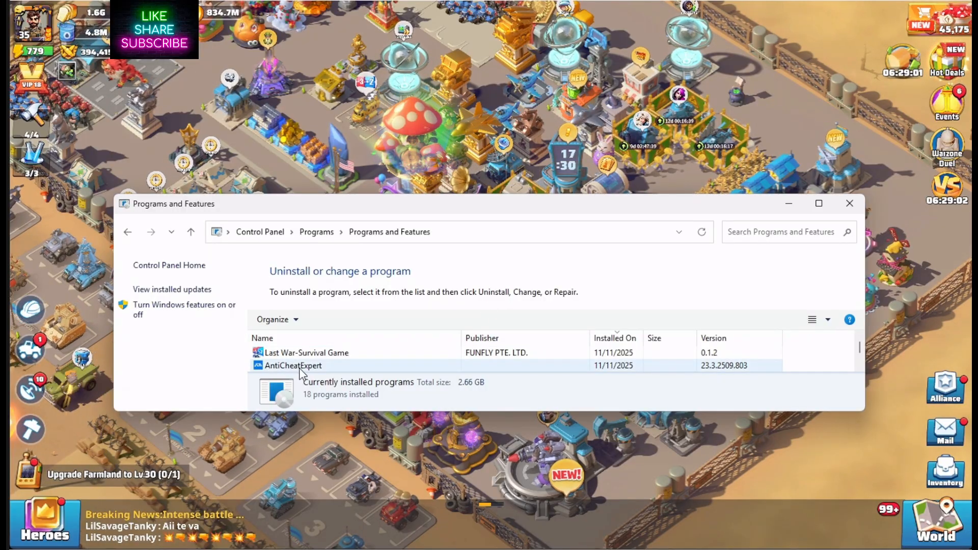
pyautogui.moveTo(319, 379)
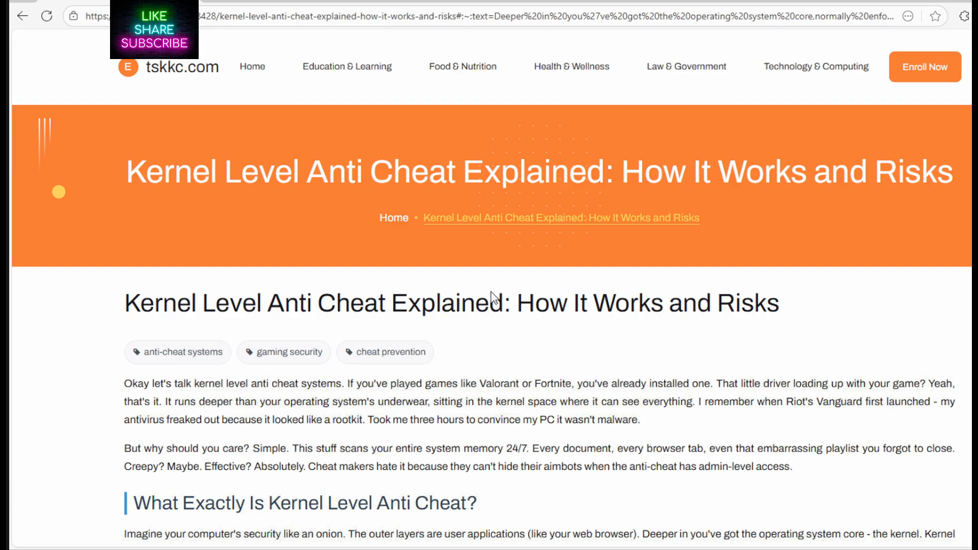
pyautogui.moveTo(518, 308)
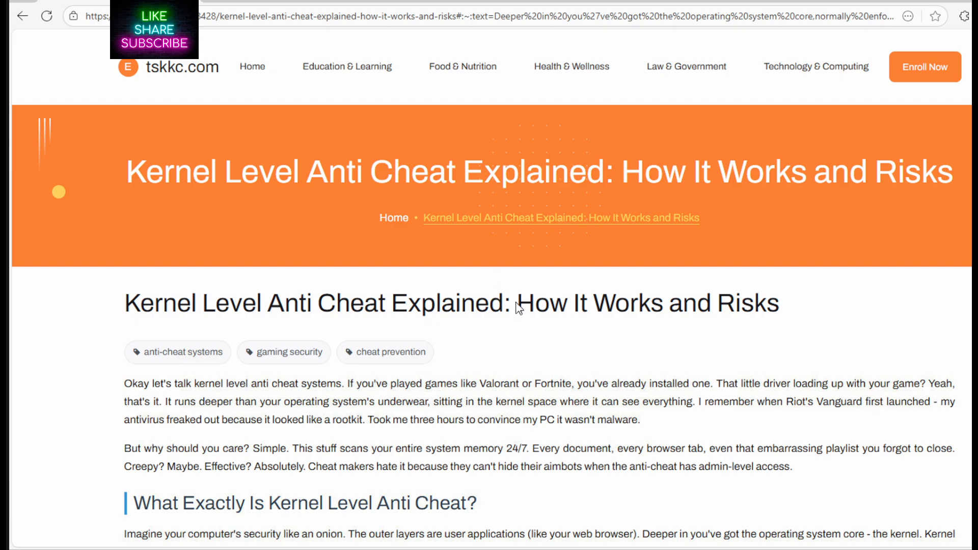
pyautogui.moveTo(595, 321)
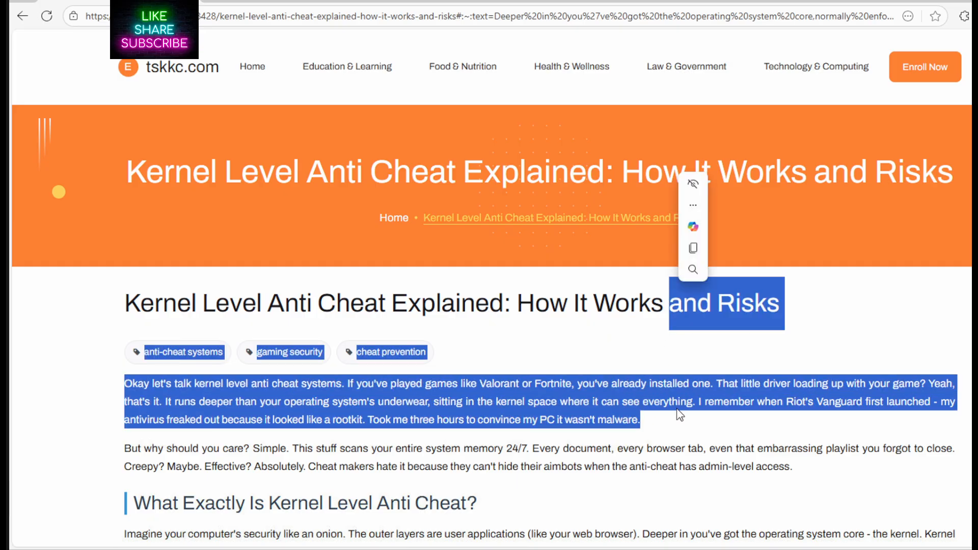
# Scroll to the kernel-level anti-cheat explanation, highlighting and then clearing passages about the kernel driver.
pyautogui.scroll(-3)
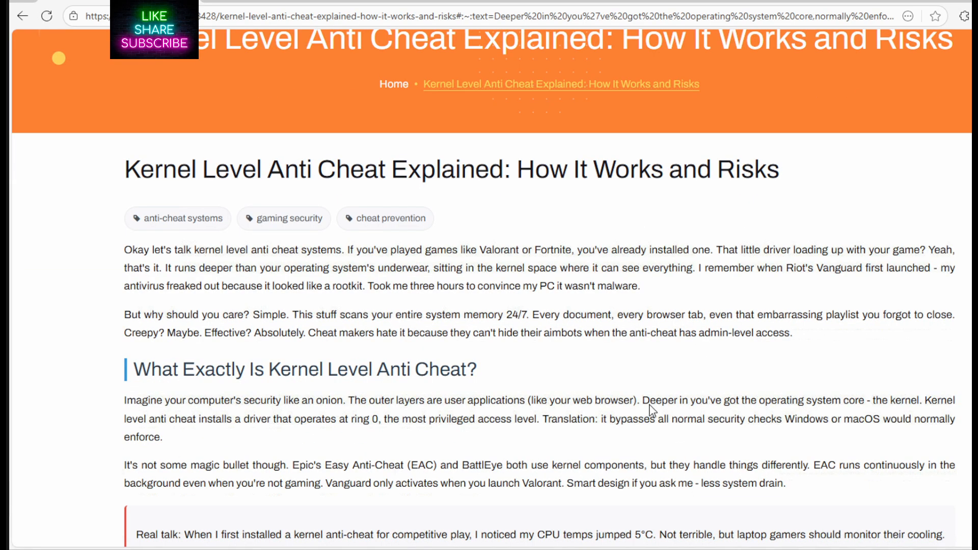
pyautogui.moveTo(641, 399); pyautogui.dragTo(162, 437)
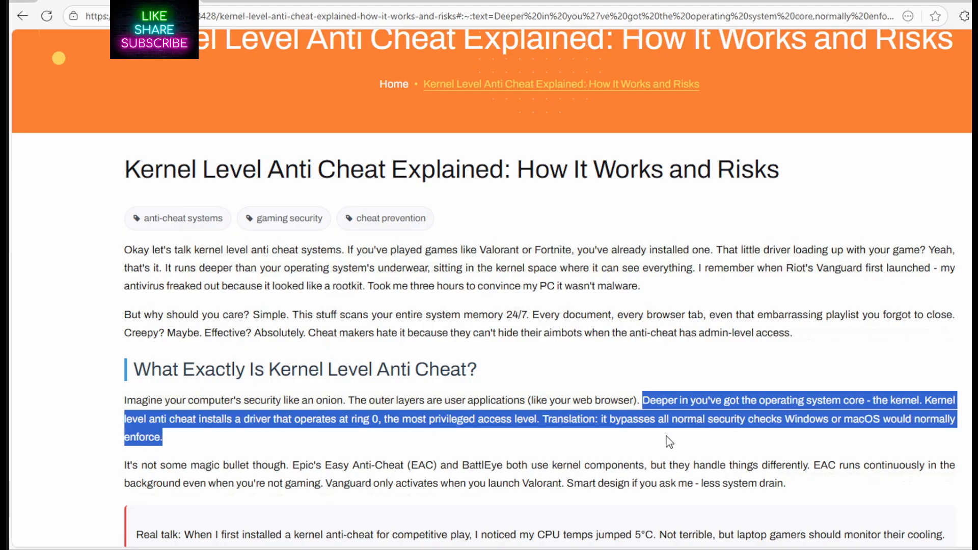
pyautogui.click(651, 462)
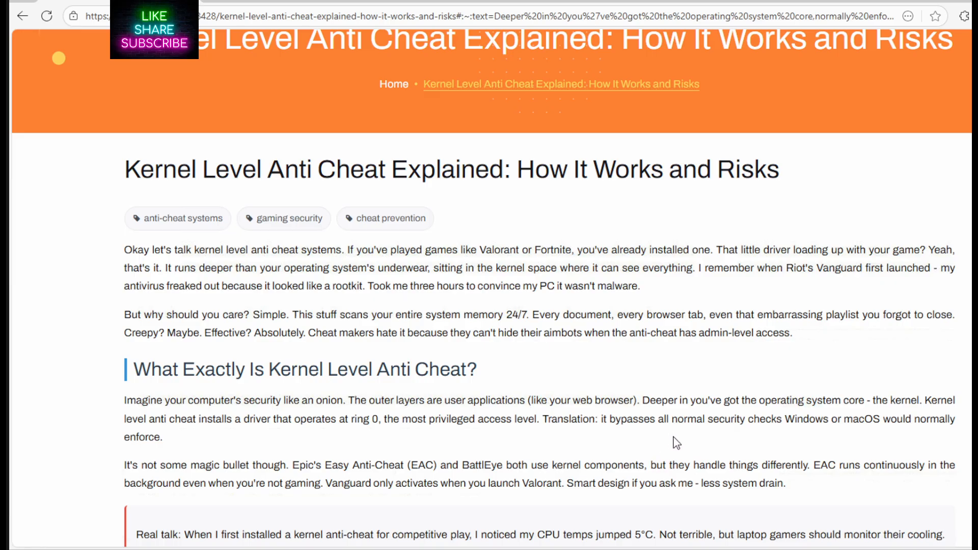
pyautogui.moveTo(632, 426)
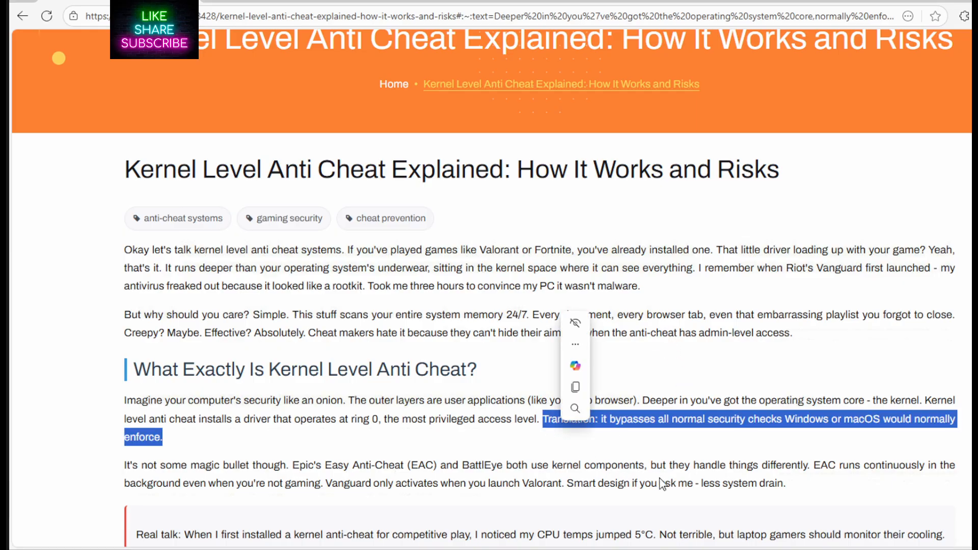
pyautogui.click(714, 459)
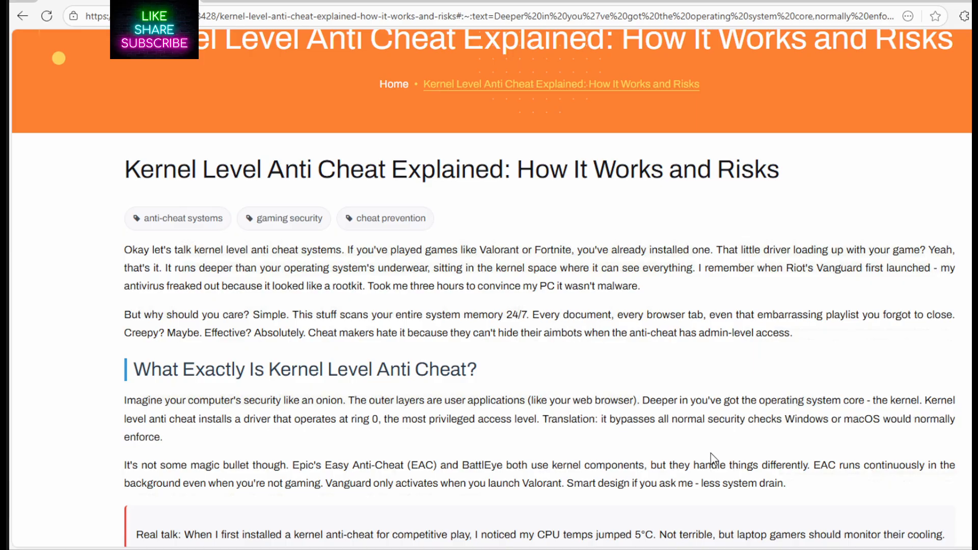
pyautogui.moveTo(713, 457)
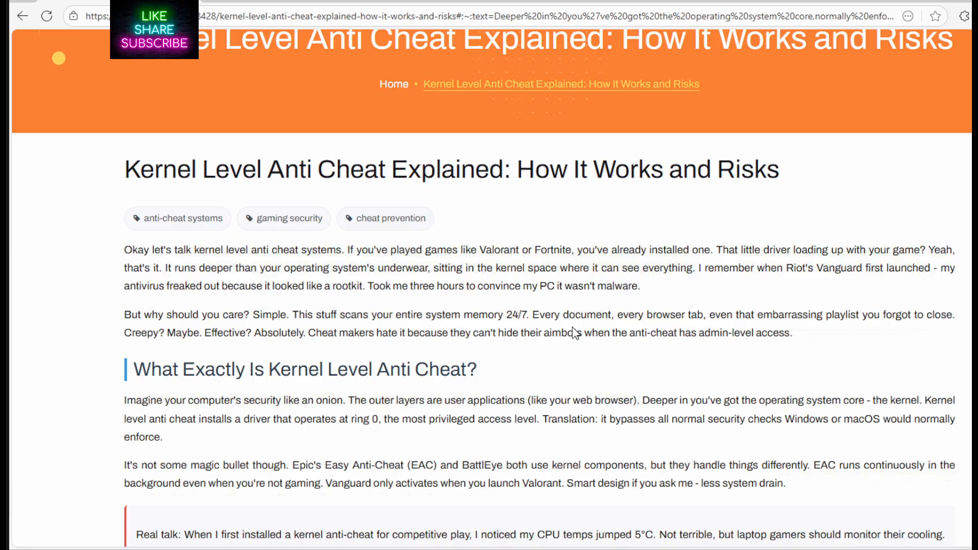
pyautogui.moveTo(580, 464)
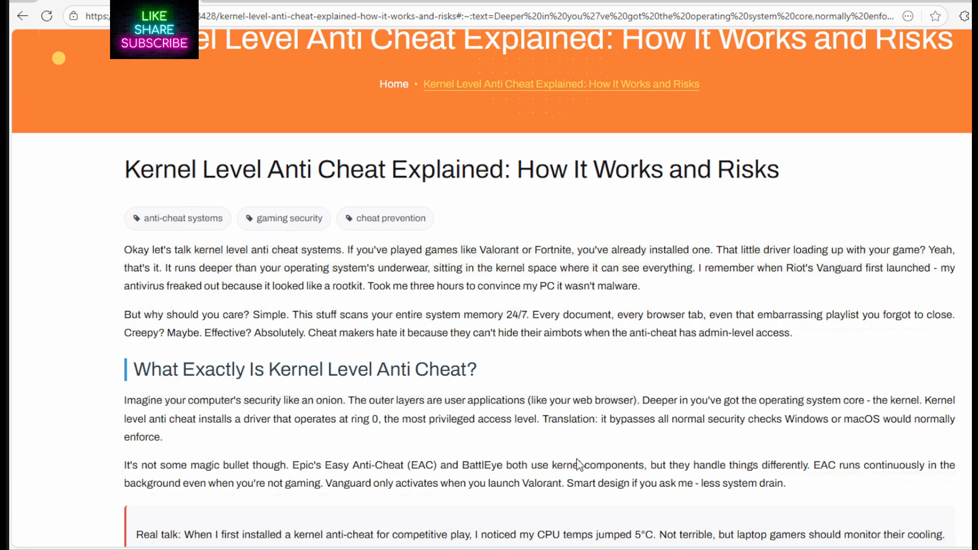
pyautogui.moveTo(579, 467)
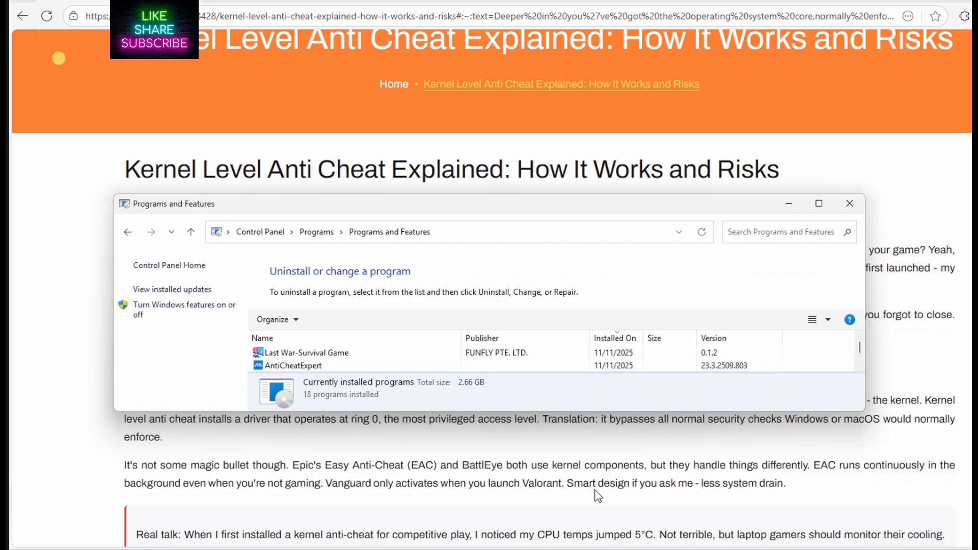
pyautogui.moveTo(929, 235)
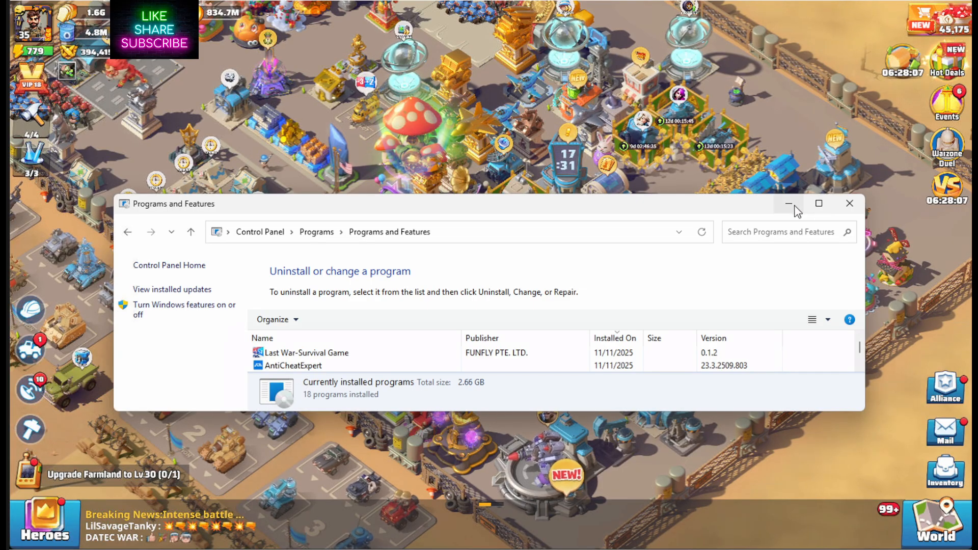
pyautogui.moveTo(789, 203)
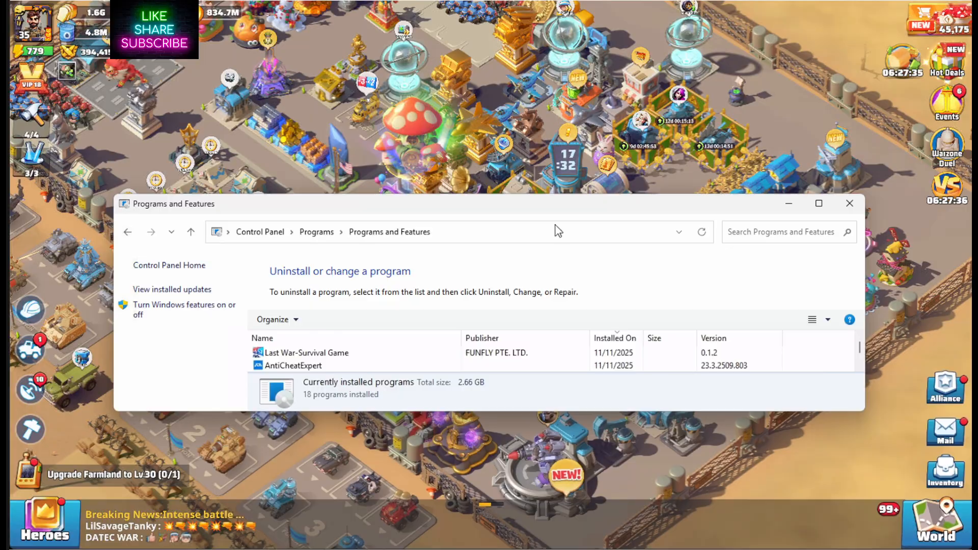
pyautogui.moveTo(526, 159)
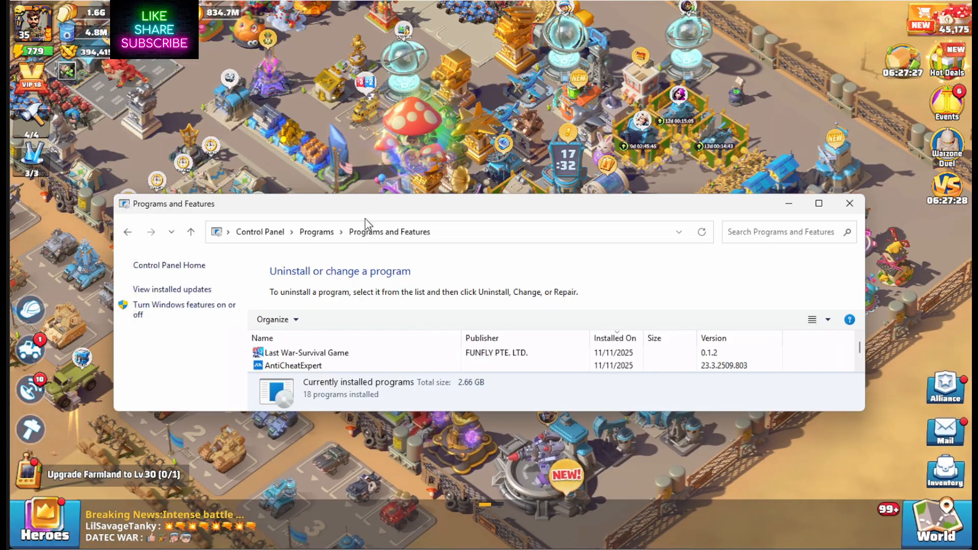
# Select the AntiCheatExpert row so its Uninstall option appears in the toolbar.
pyautogui.click(293, 364)
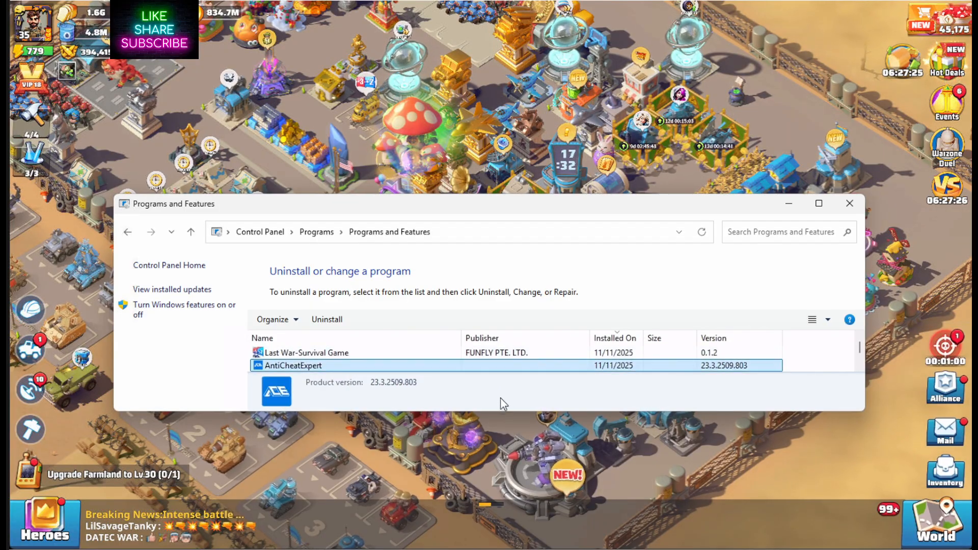
pyautogui.moveTo(459, 374)
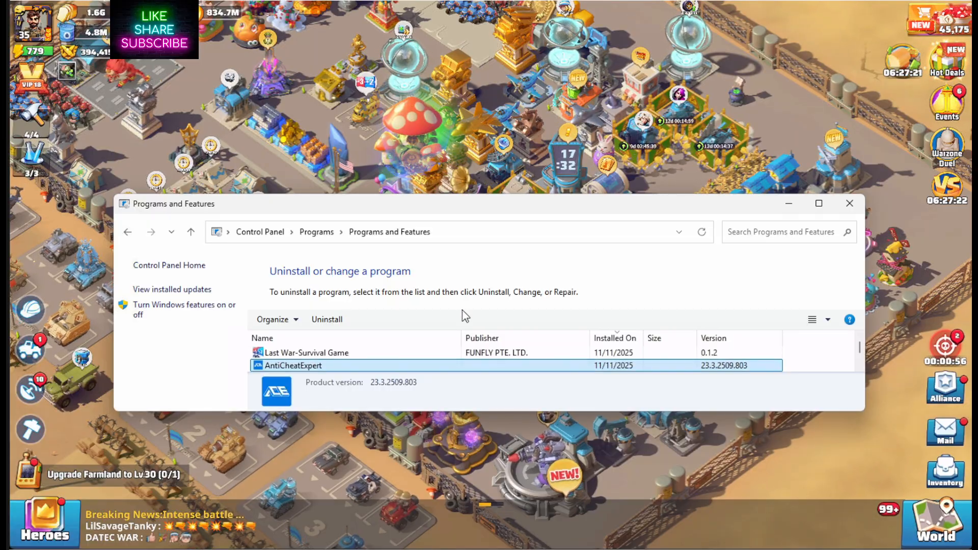
pyautogui.moveTo(477, 284)
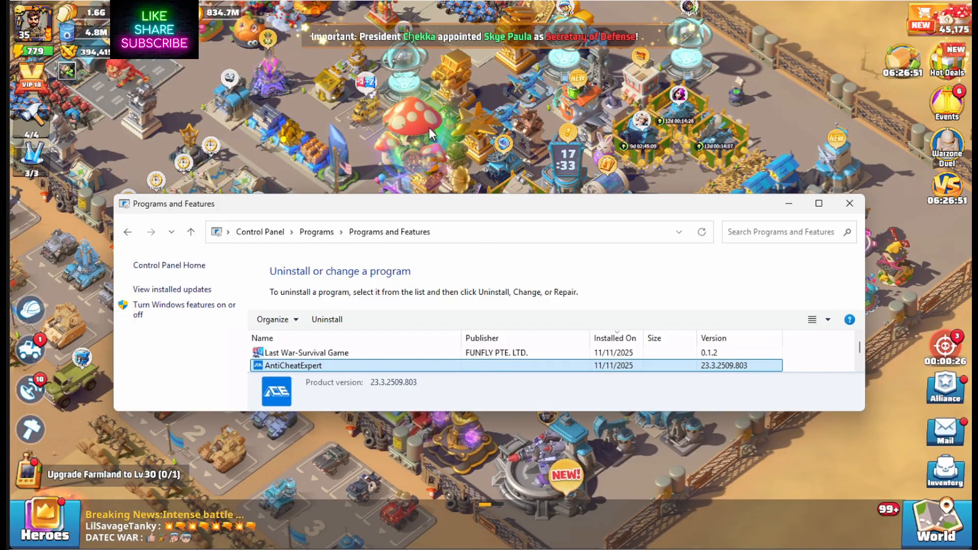
pyautogui.moveTo(438, 304)
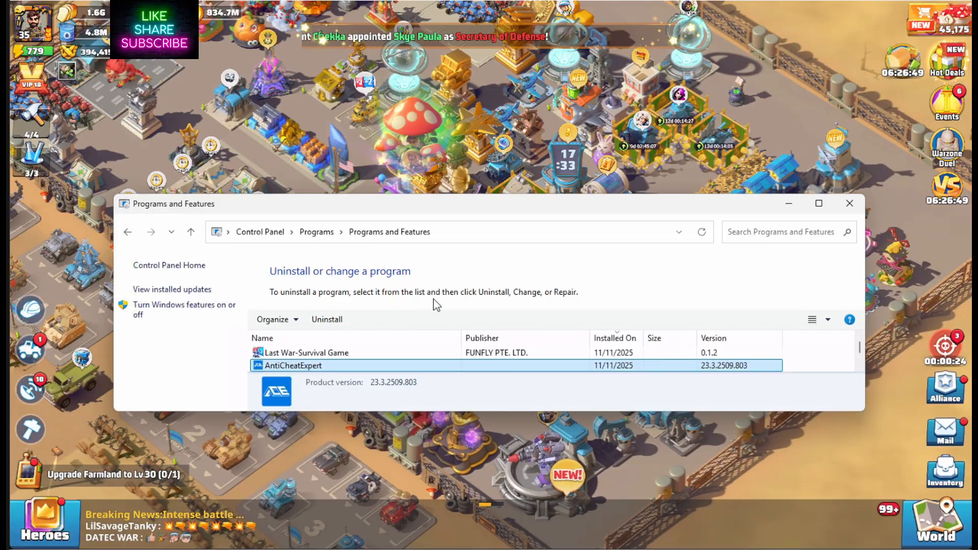